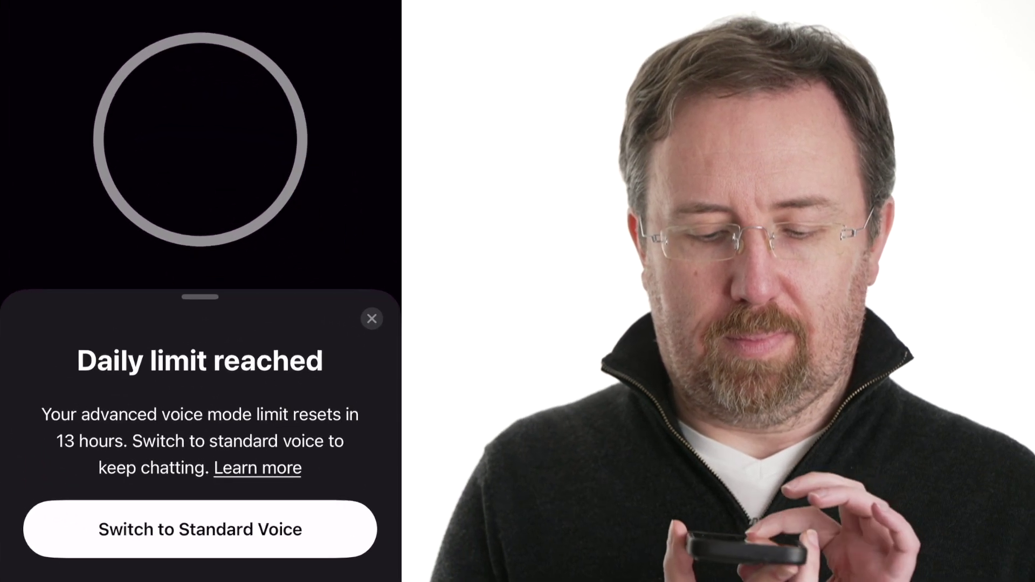
Accept the 'Switch to Standard Voice' option so the conversation continues in standard voice.
{"action": "left_click", "coordinate": [199, 531]}
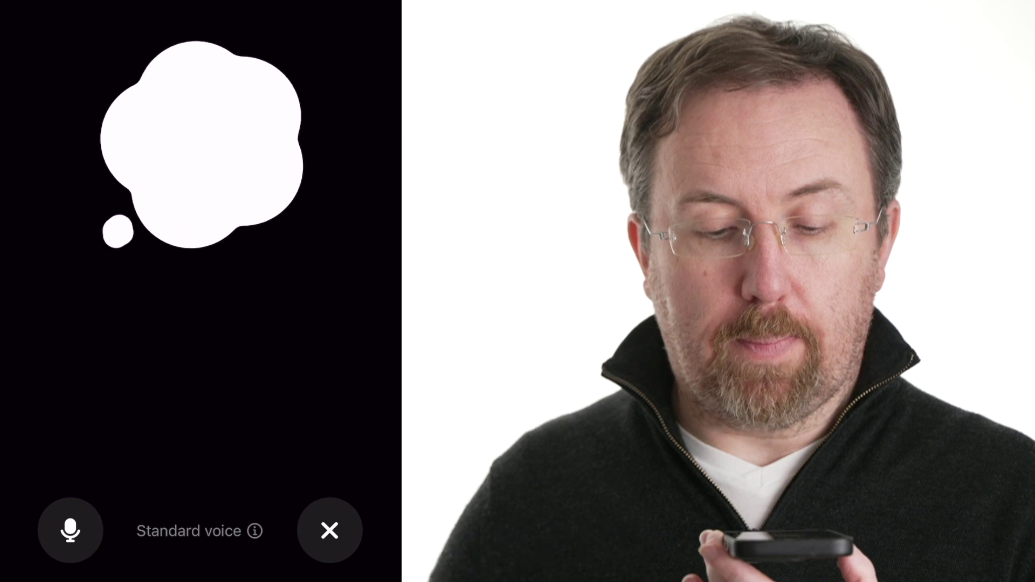